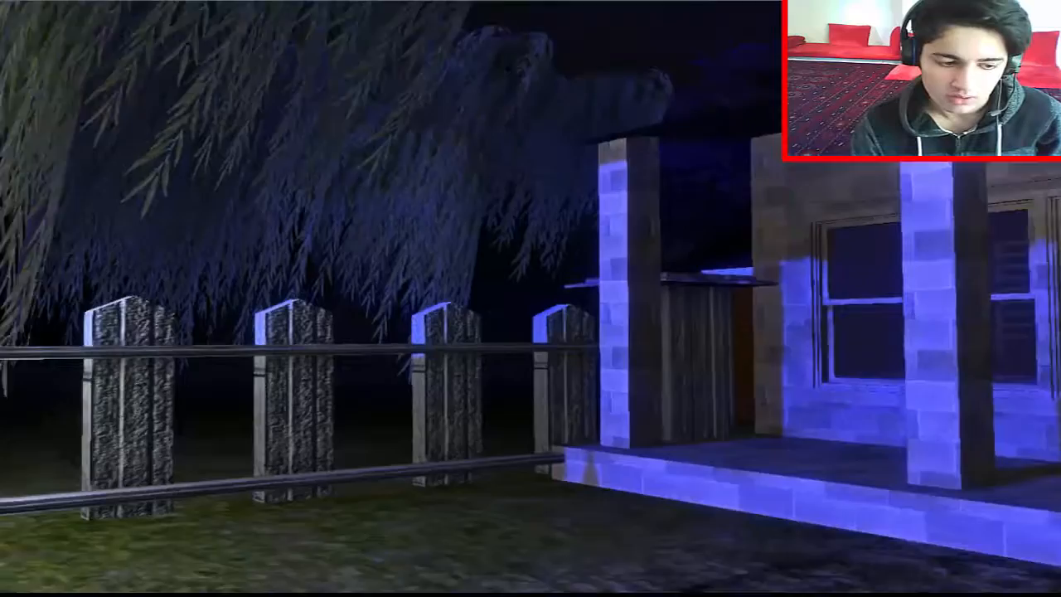
{"action": "mouse_move", "coordinate": [530, 298]}
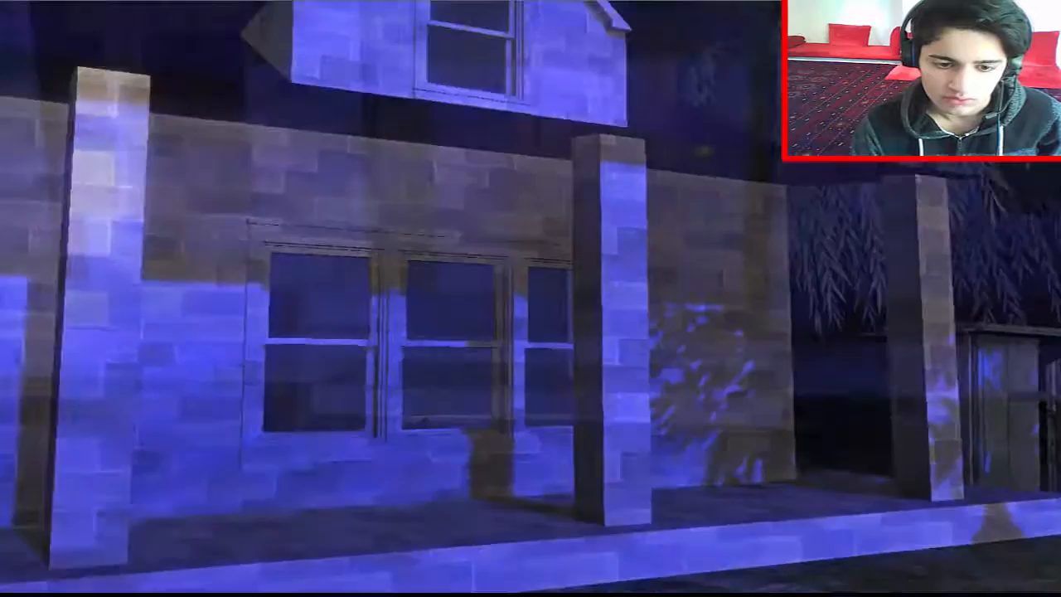